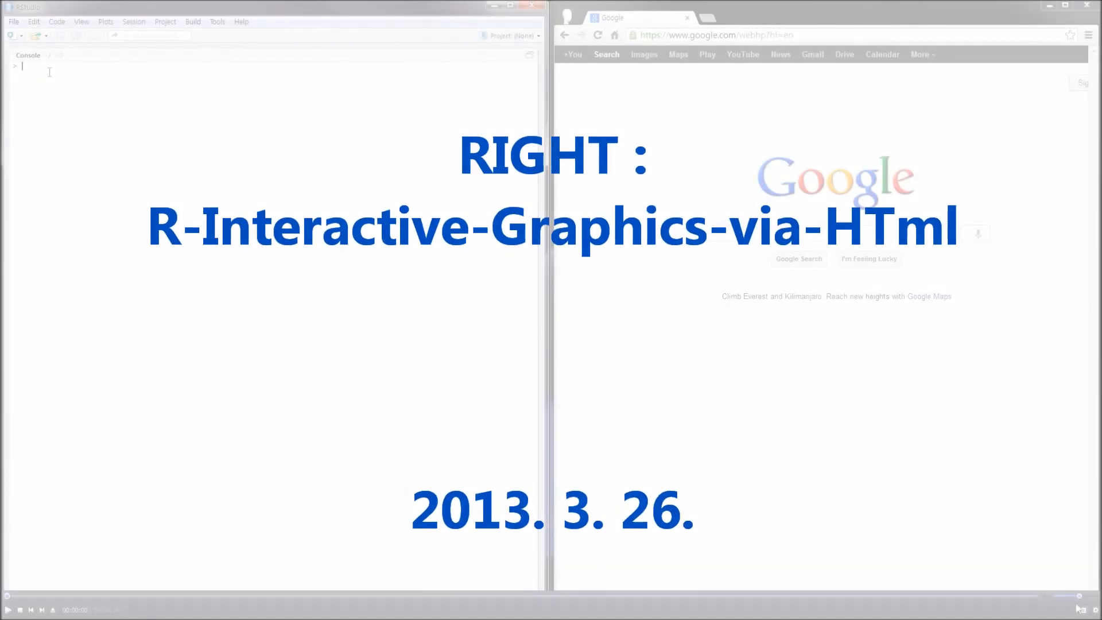
Begin a RIGHT call on Theoph with hist.RIGHT(Theoph, dose) as the first plot.
{"action": "type", "text": "RIGHT(Theoph, fun = {"}
{"action": "type", "text": "hist"}
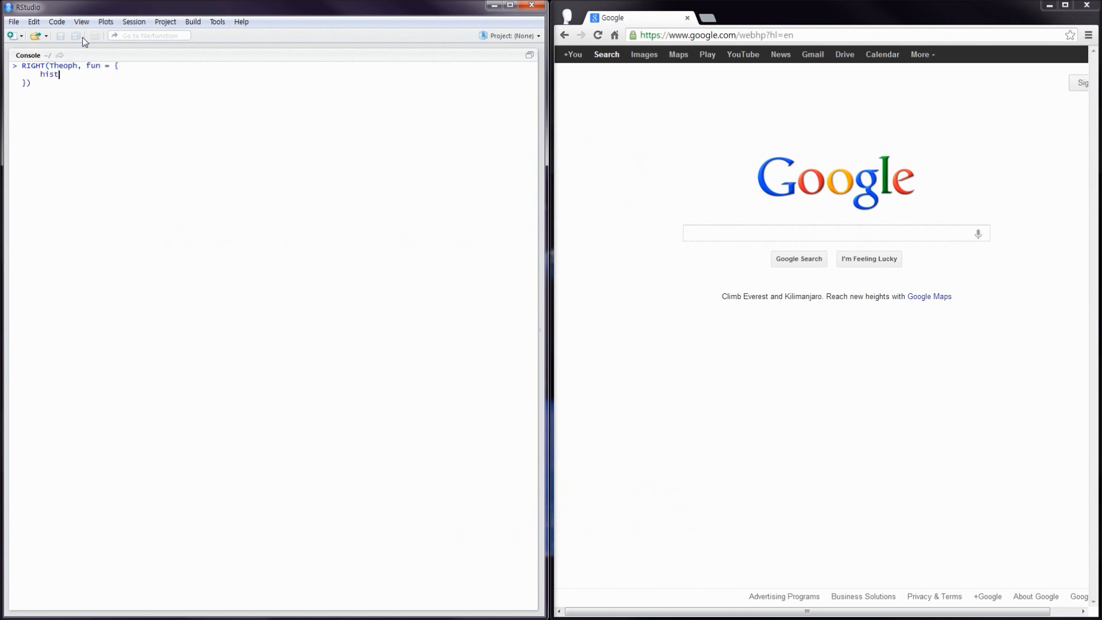
{"action": "type", "text": ".RIGHT(Theoph)"}
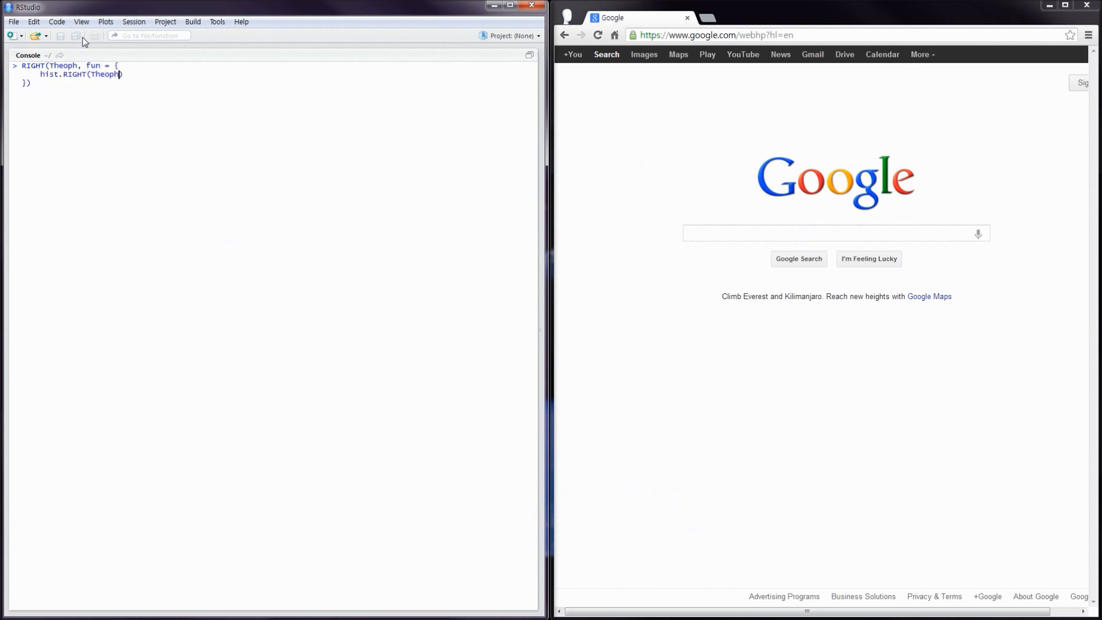
{"action": "type", "text": ", dose);"}
{"action": "type", "text": "plot.RIGHT(Theoph, i"}
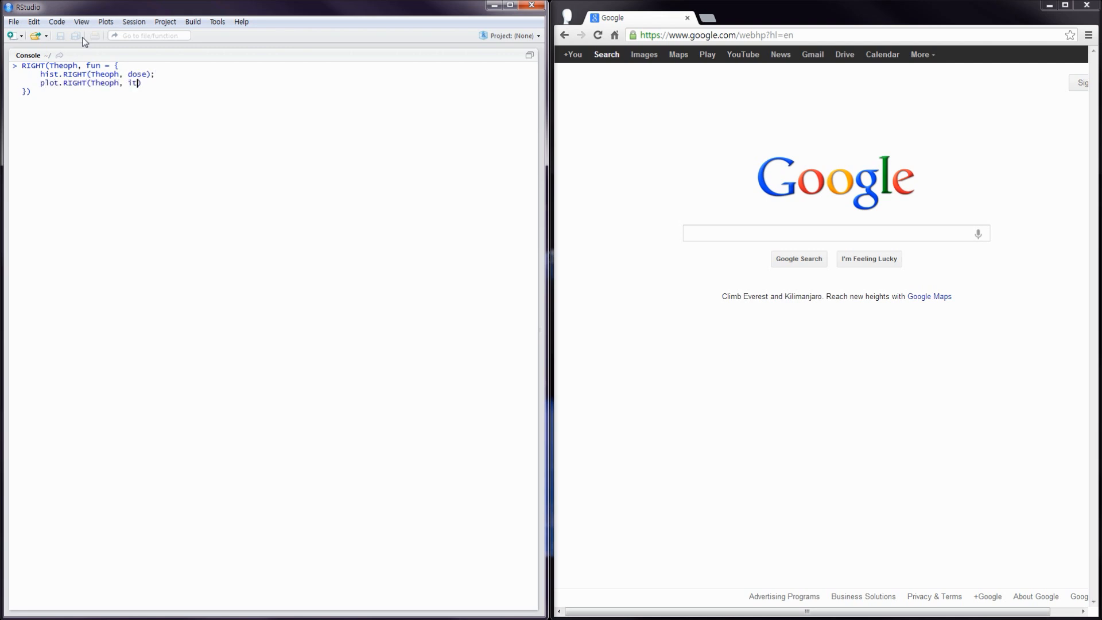
Add plot.RIGHT(Theoph, time, conc, subject, left) and the output file argument, then run it.
{"action": "type", "text": "time, conc, subject, left"}
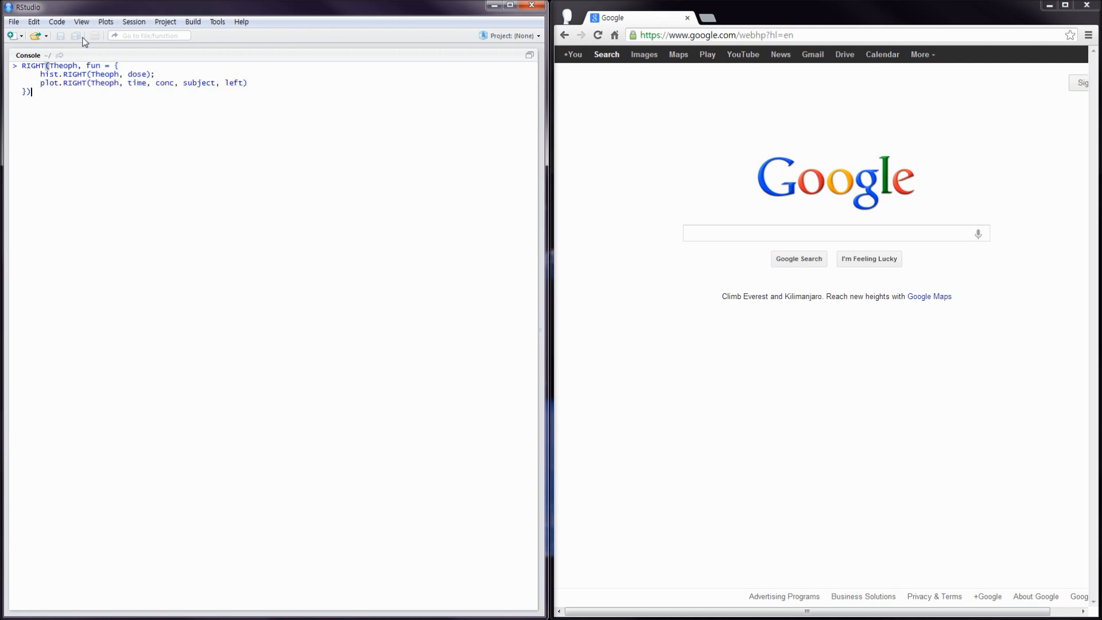
{"action": "type", "text": ", file = \"R\""}
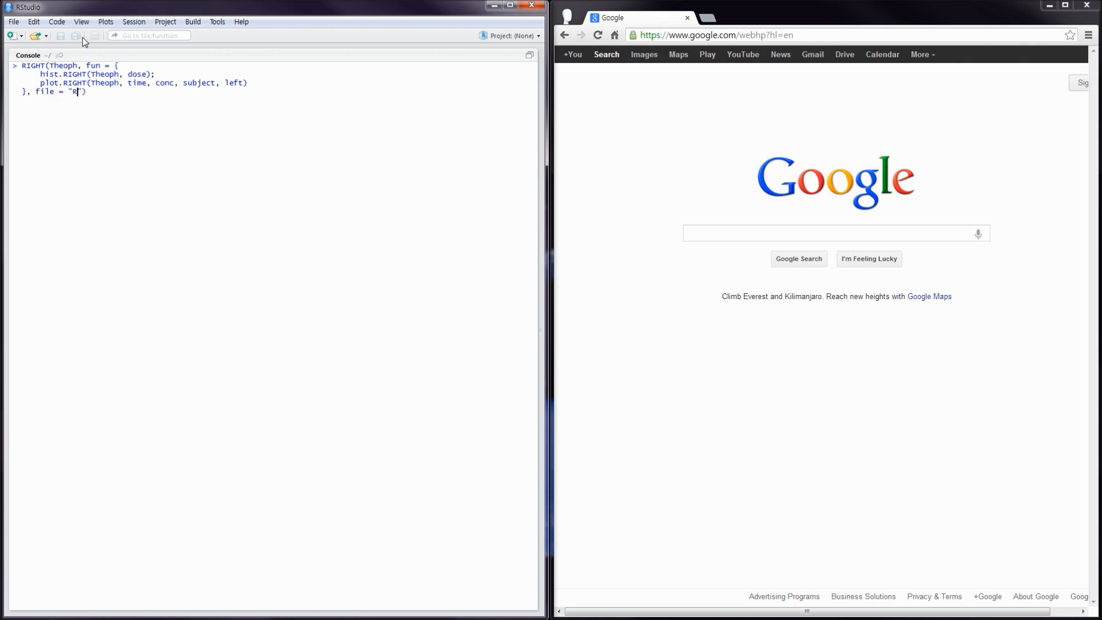
{"action": "type", "text": "ight_"}
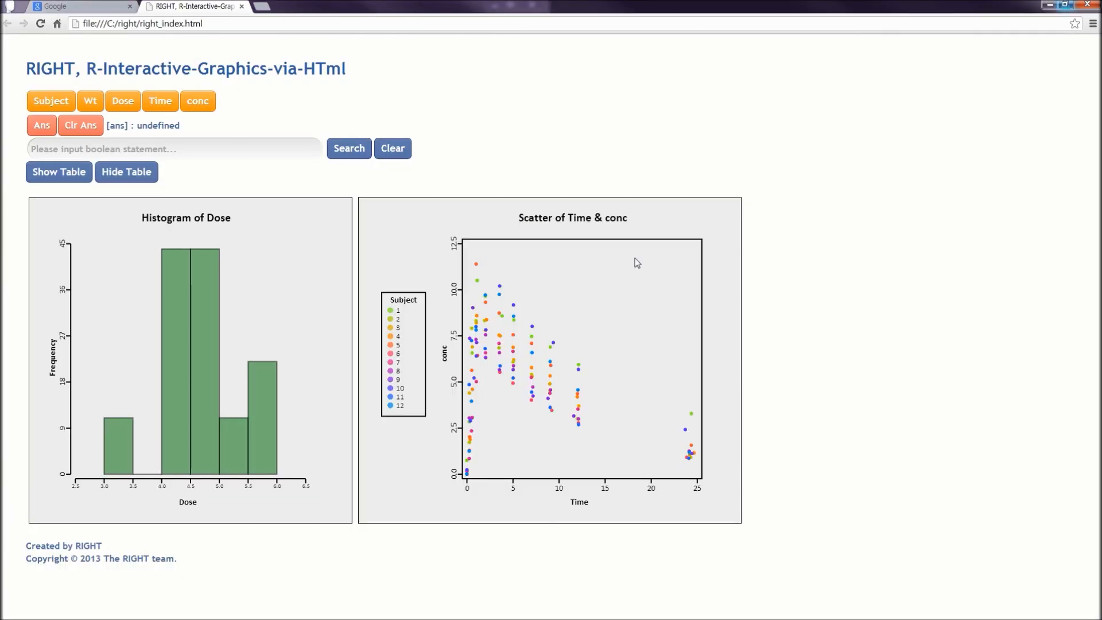
{"action": "mouse_move", "coordinate": [204, 436]}
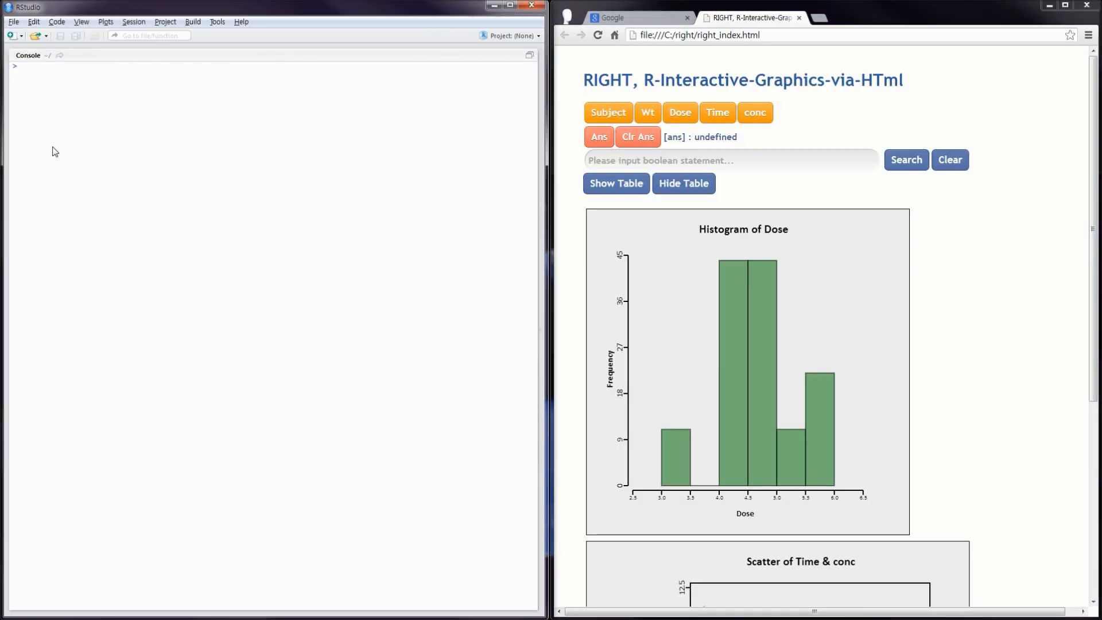
Create subData as 1000 randomly sampled rows of diamonds.
{"action": "type", "text": "subDat"}
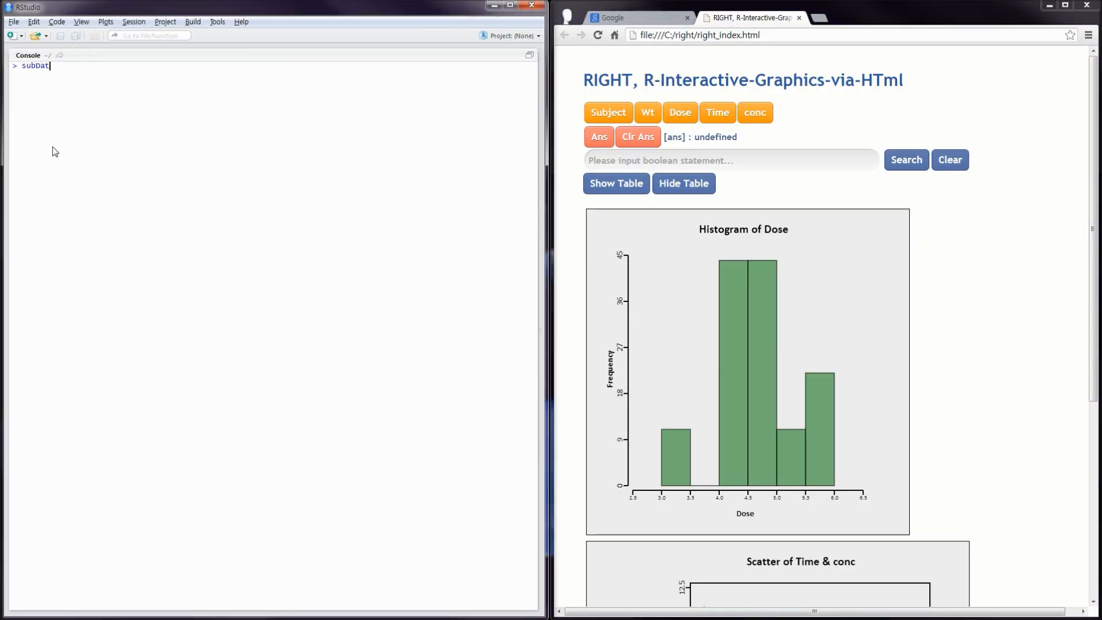
{"action": "type", "text": "a <- dia"}
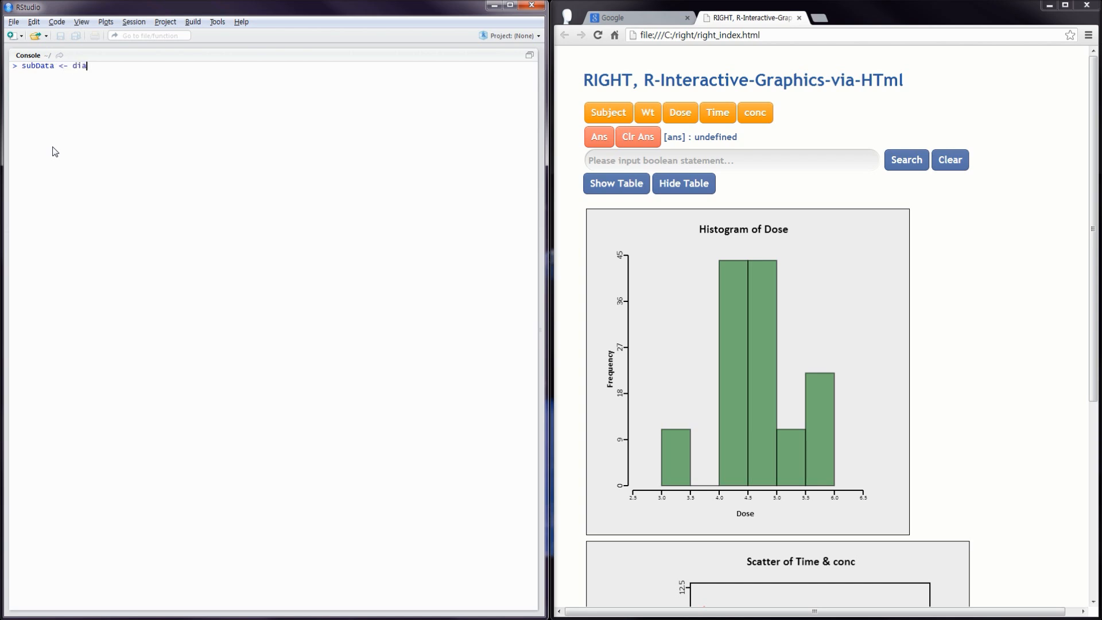
{"action": "type", "text": "monds[sam"}
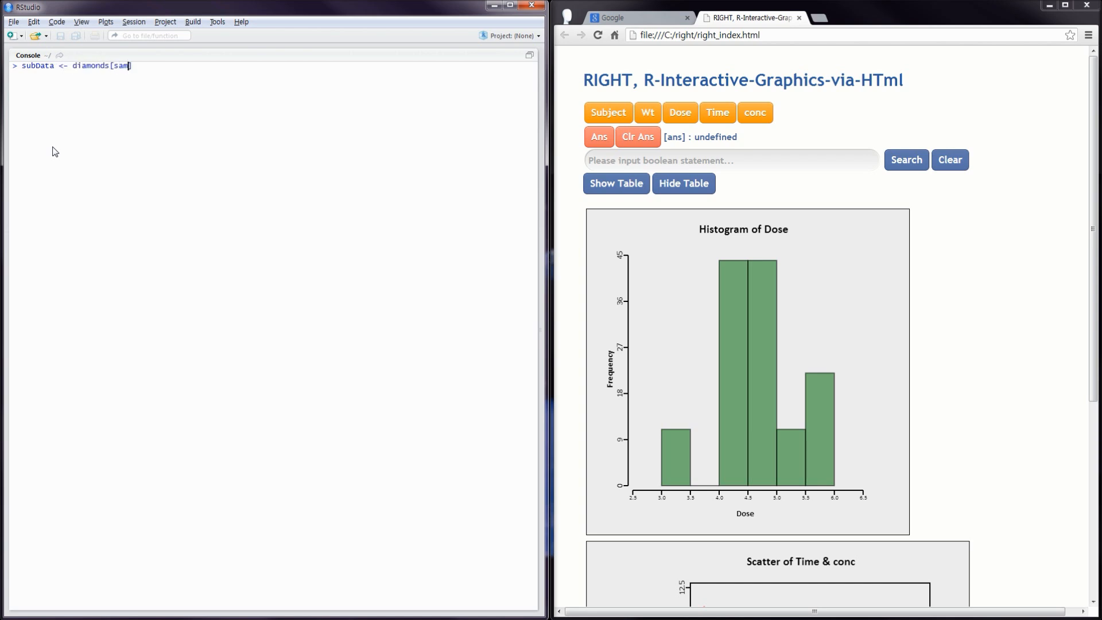
{"action": "type", "text": "ple(1:n)"}
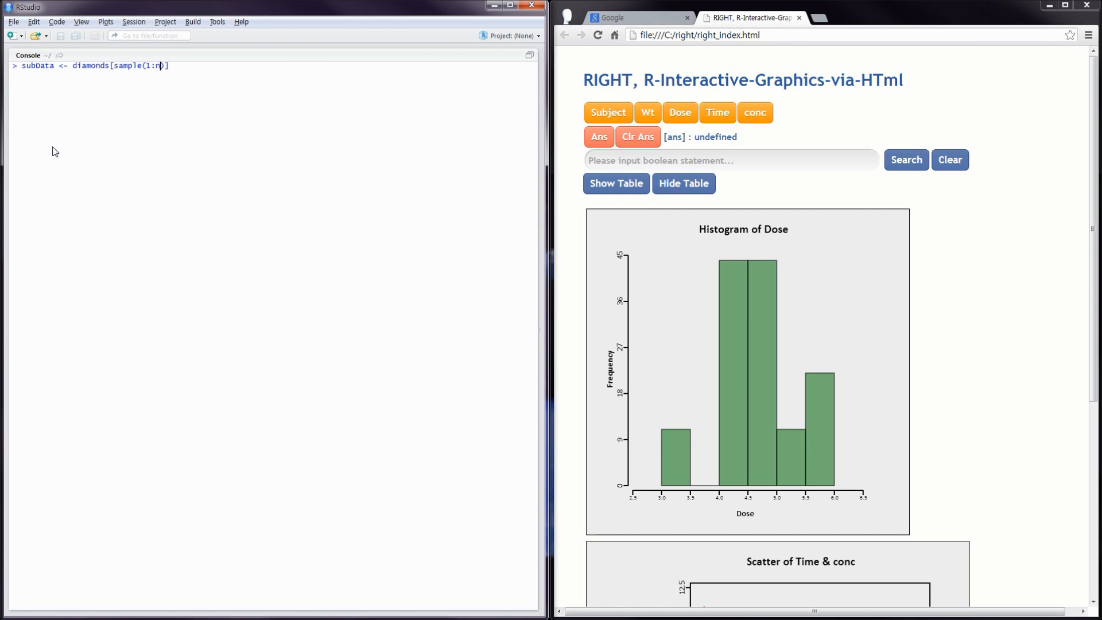
{"action": "type", "text": "row(diamonds),"}
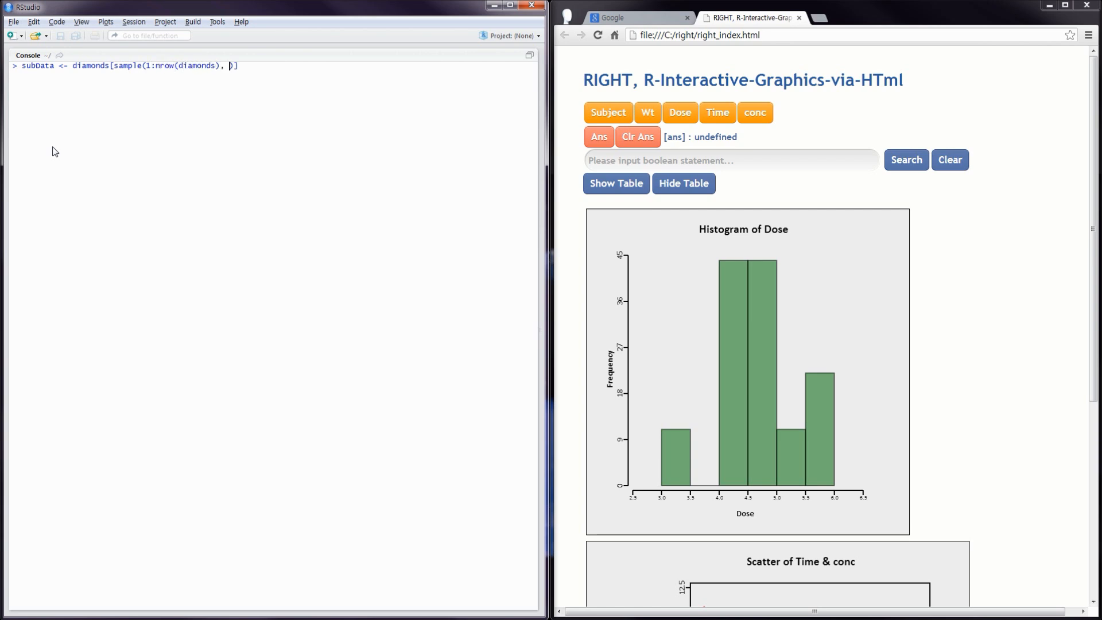
{"action": "type", "text": "1000, F),"}
{"action": "type", "text": "RIGHT(subData, fun = {"}
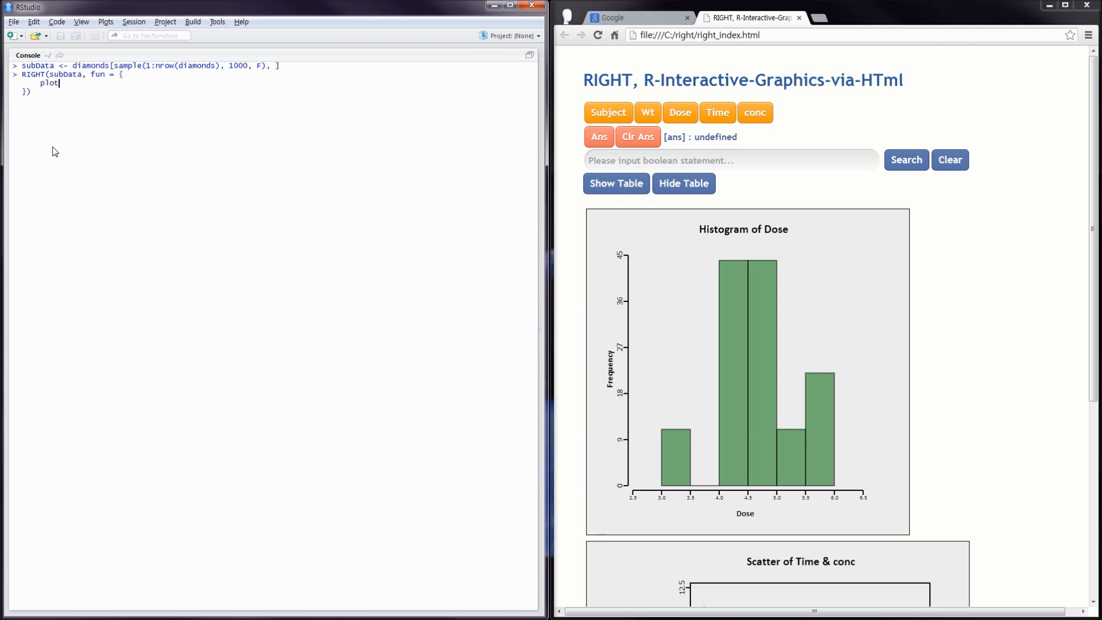
Run RIGHT(subData) with plot.RIGHT(carat, price, clarity, right) and hist.RIGHT(cut) written to a file.
{"action": "type", "text": ".RIGHT(s)"}
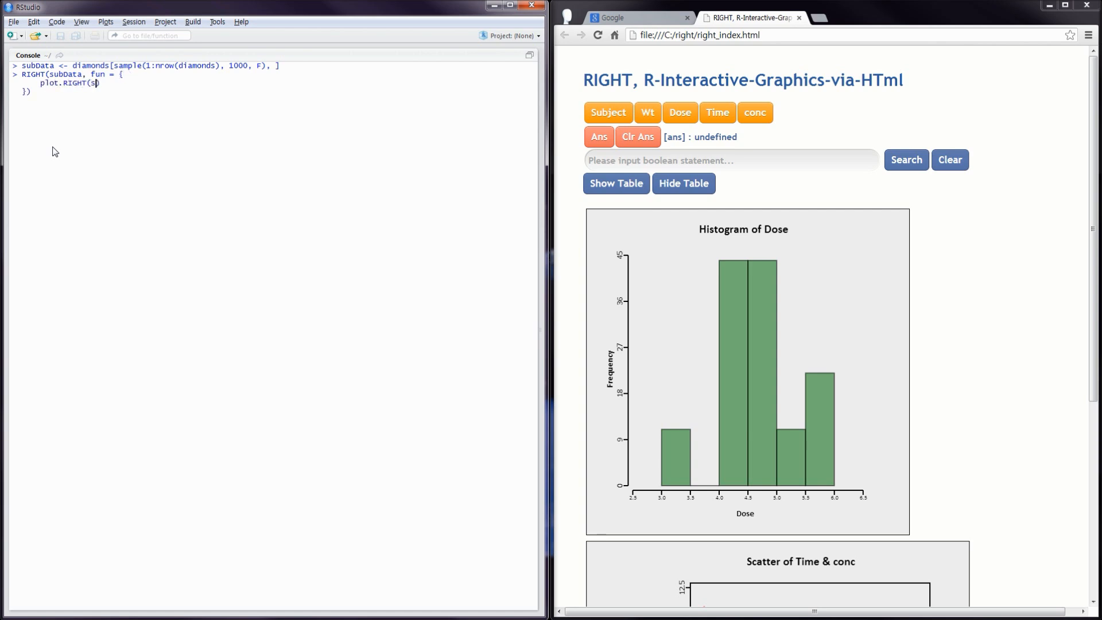
{"action": "type", "text": "ubData, carat, price, cl"}
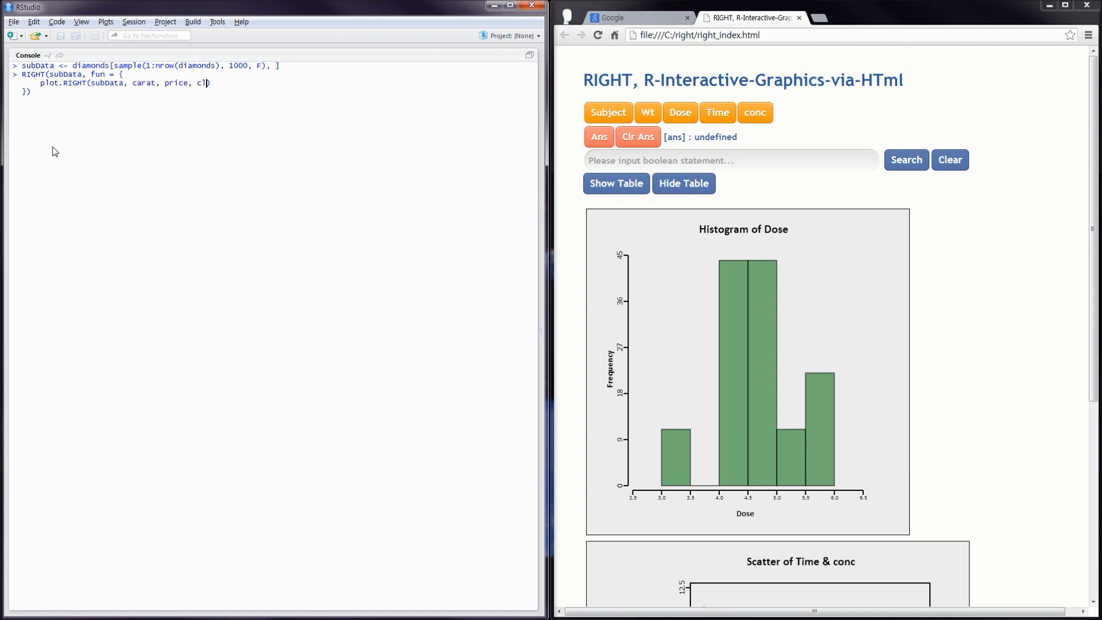
{"action": "type", "text": "ar"}
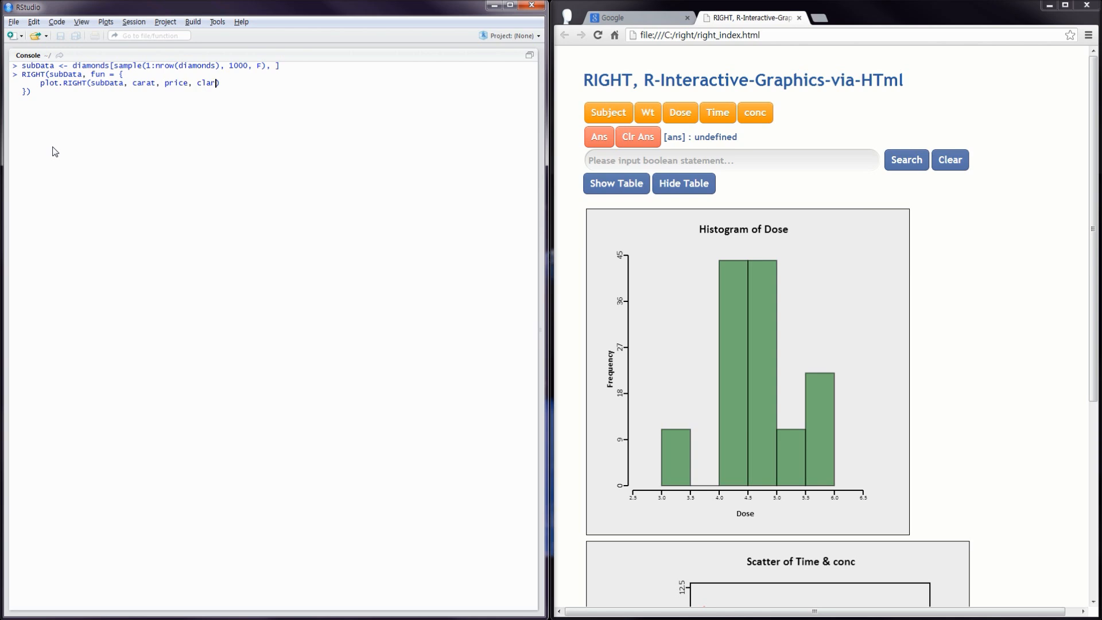
{"action": "type", "text": "ity, right"}
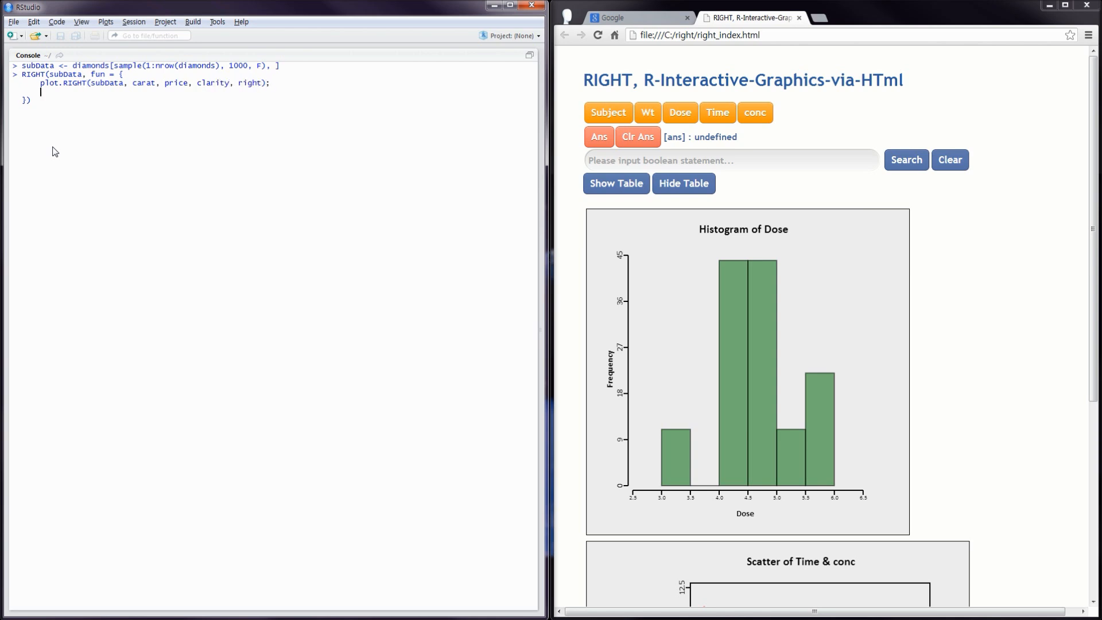
{"action": "type", "text": "hist.RIGHT(subData, cut"}
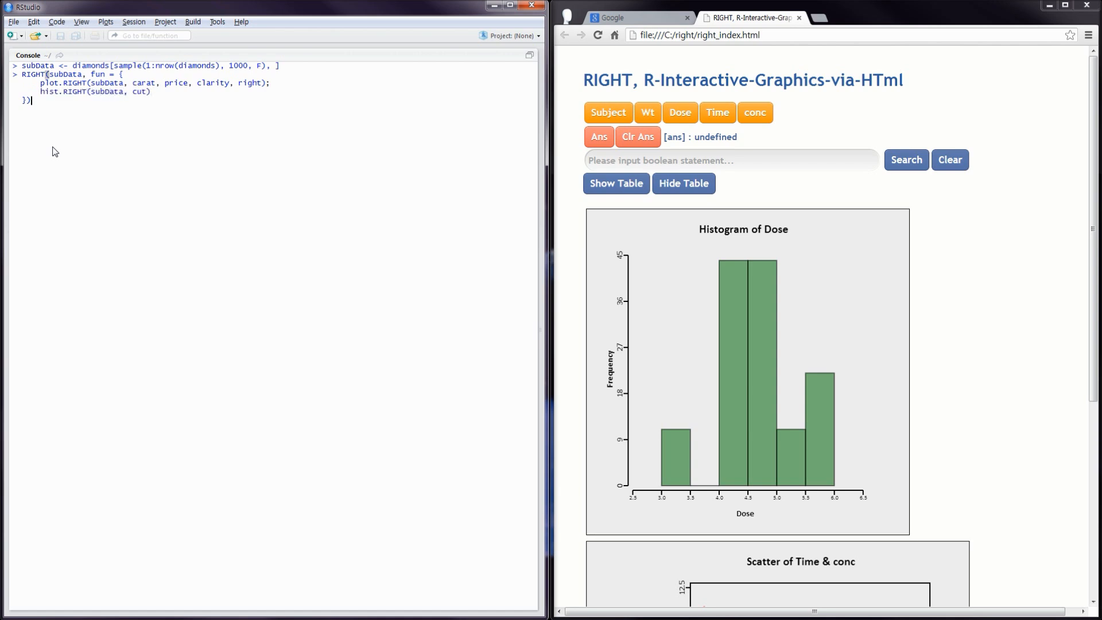
{"action": "type", "text": ", file = \"ri\""}
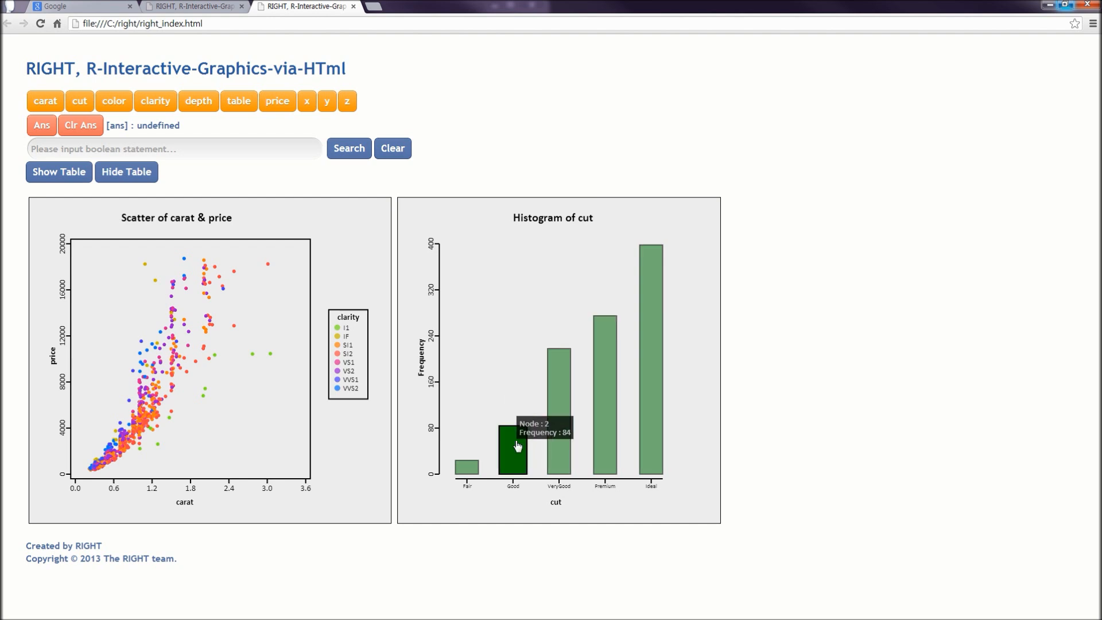
{"action": "mouse_move", "coordinate": [459, 414]}
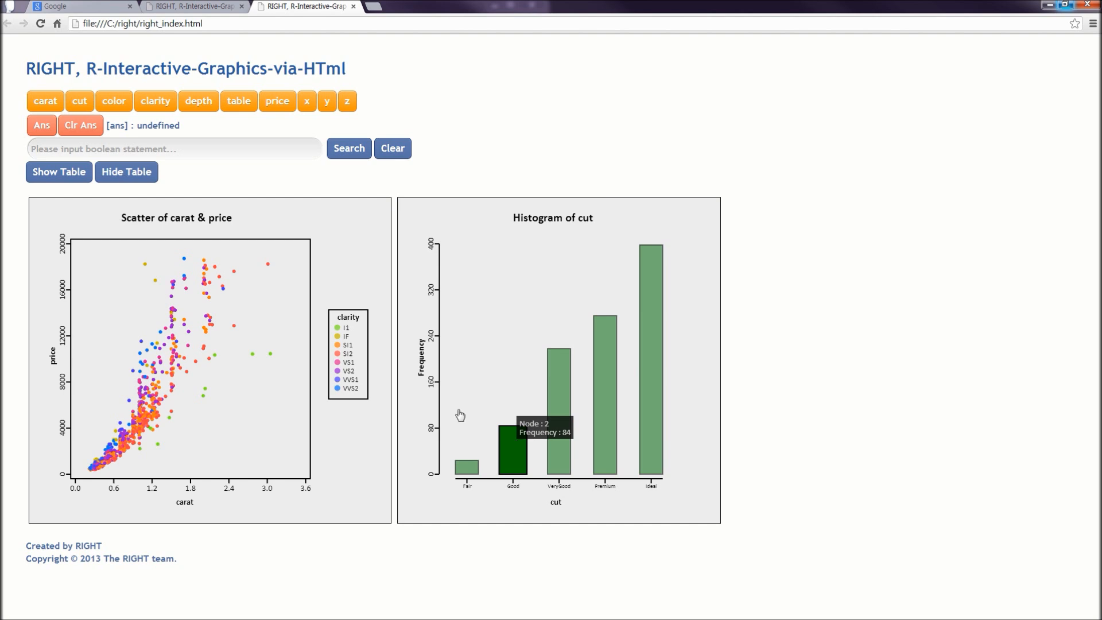
{"action": "mouse_move", "coordinate": [204, 351]}
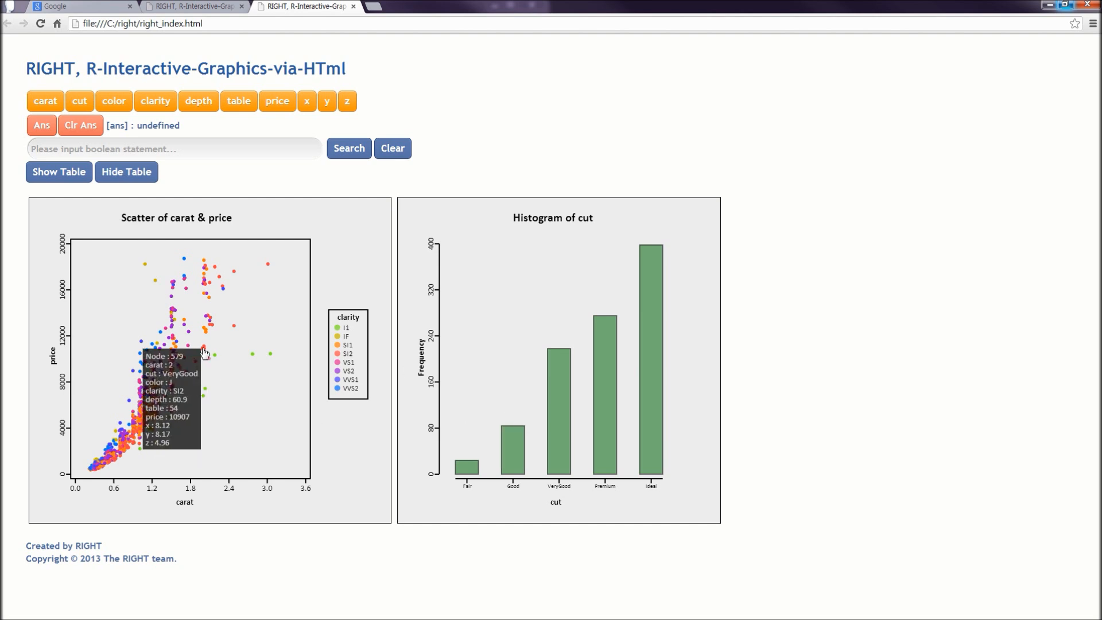
{"action": "mouse_move", "coordinate": [183, 341]}
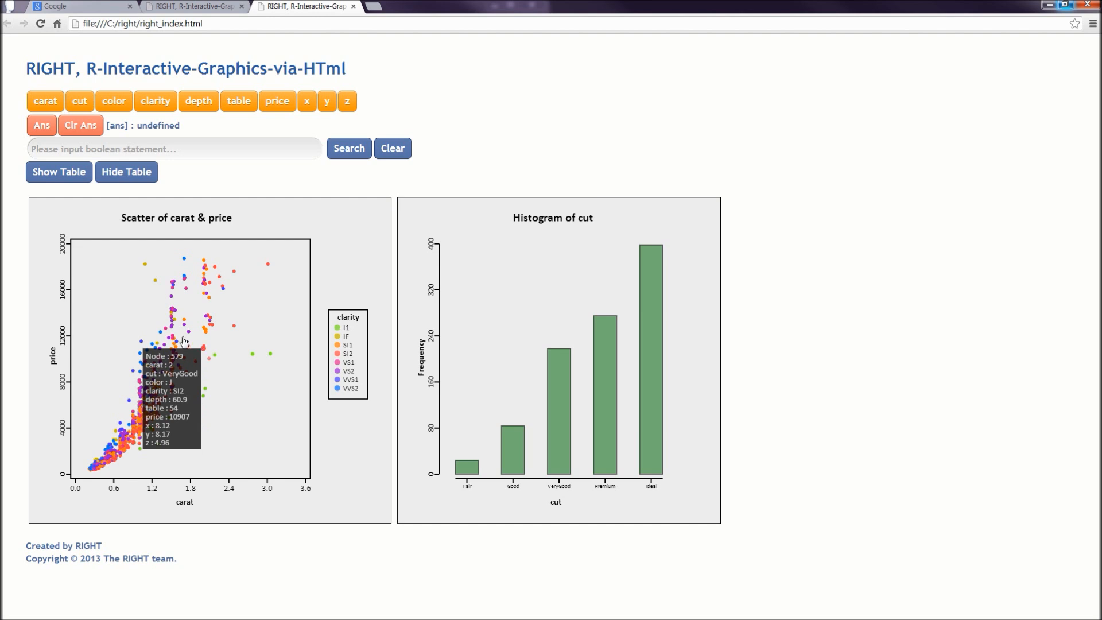
{"action": "mouse_move", "coordinate": [174, 340]}
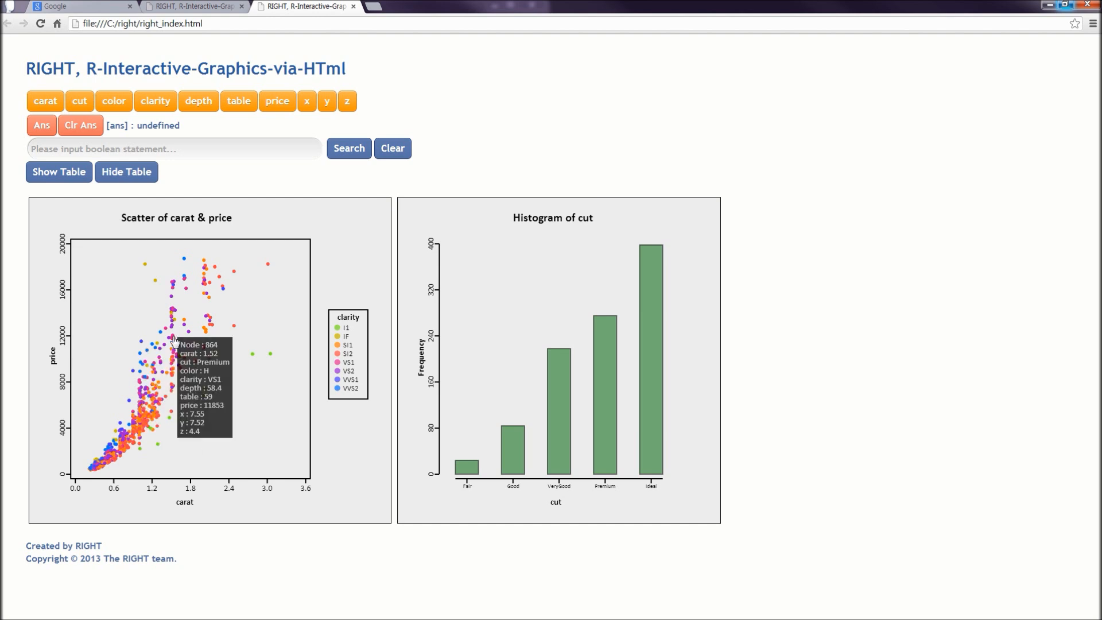
{"action": "mouse_move", "coordinate": [155, 414]}
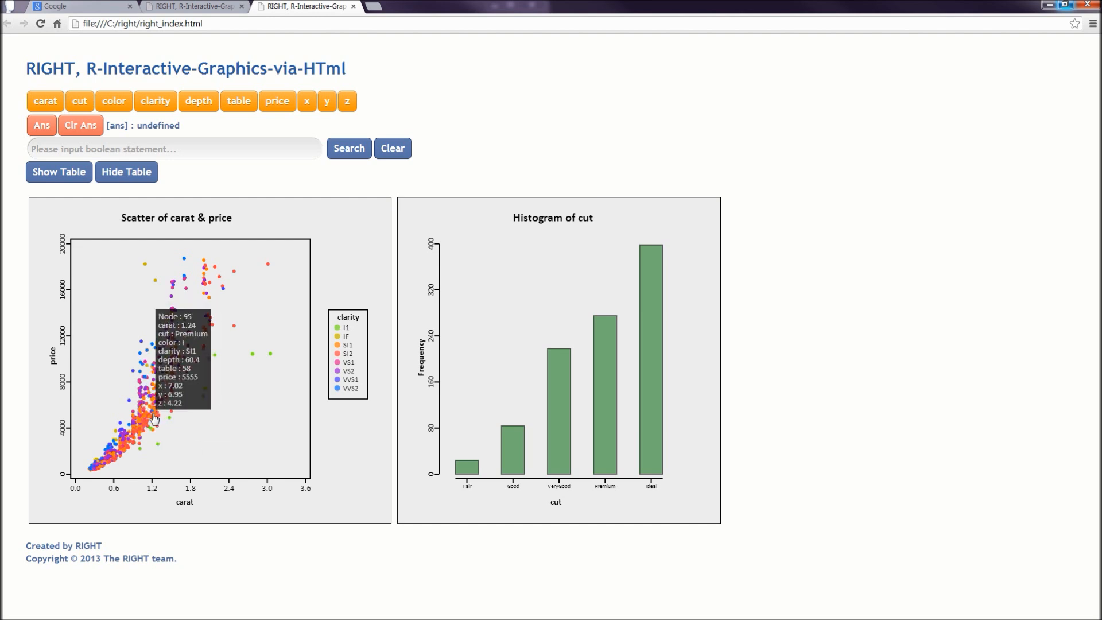
{"action": "mouse_move", "coordinate": [200, 428]}
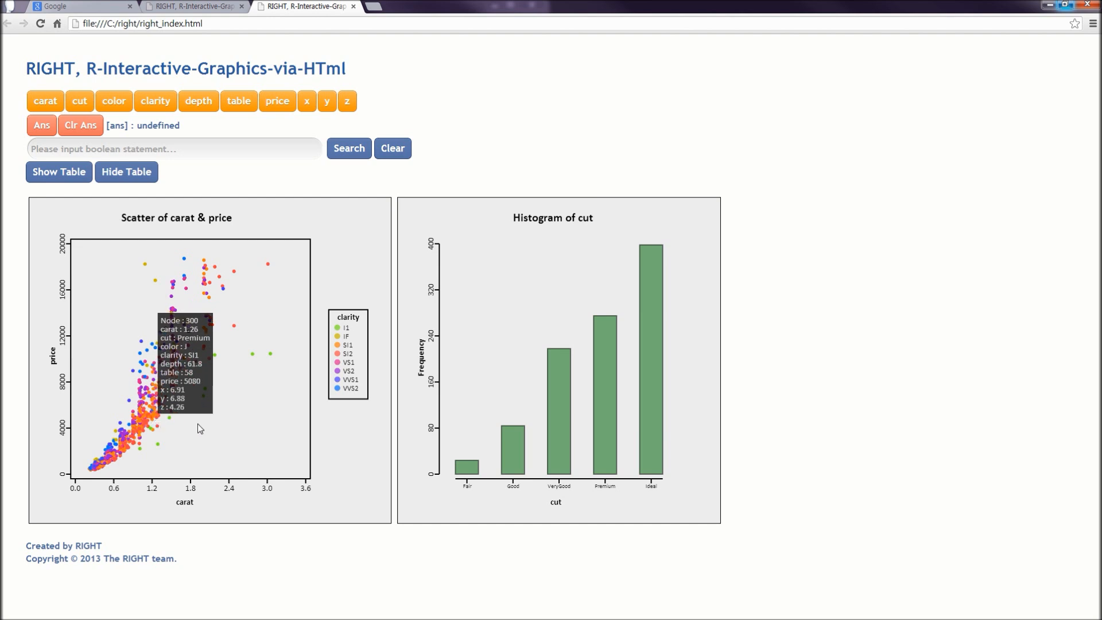
{"action": "mouse_move", "coordinate": [253, 356]}
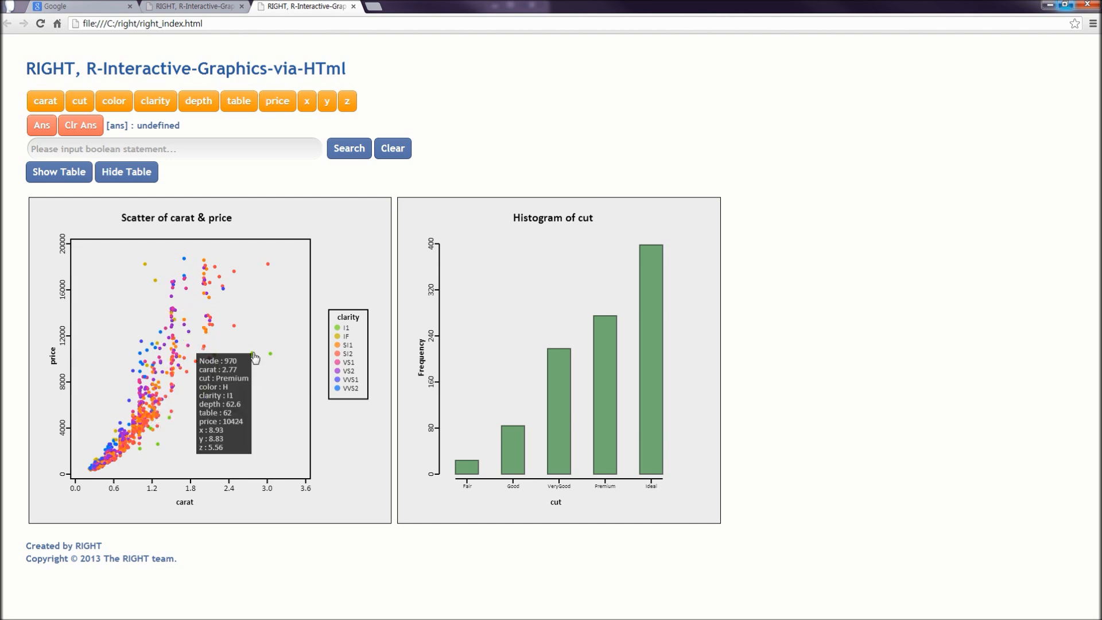
{"action": "left_click", "coordinate": [251, 353]}
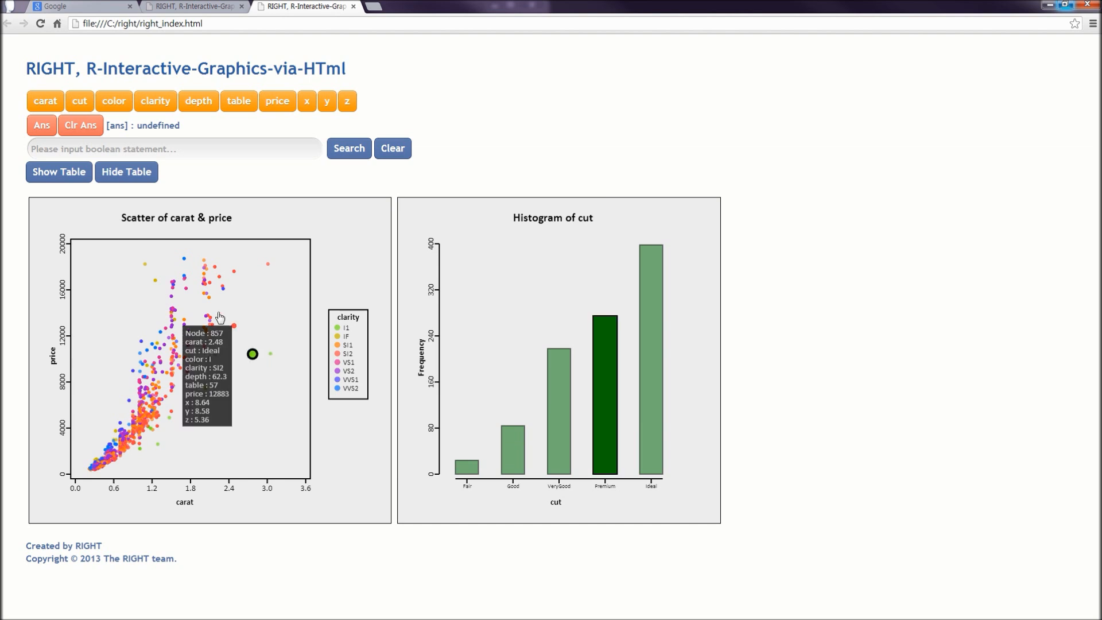
{"action": "mouse_move", "coordinate": [519, 442]}
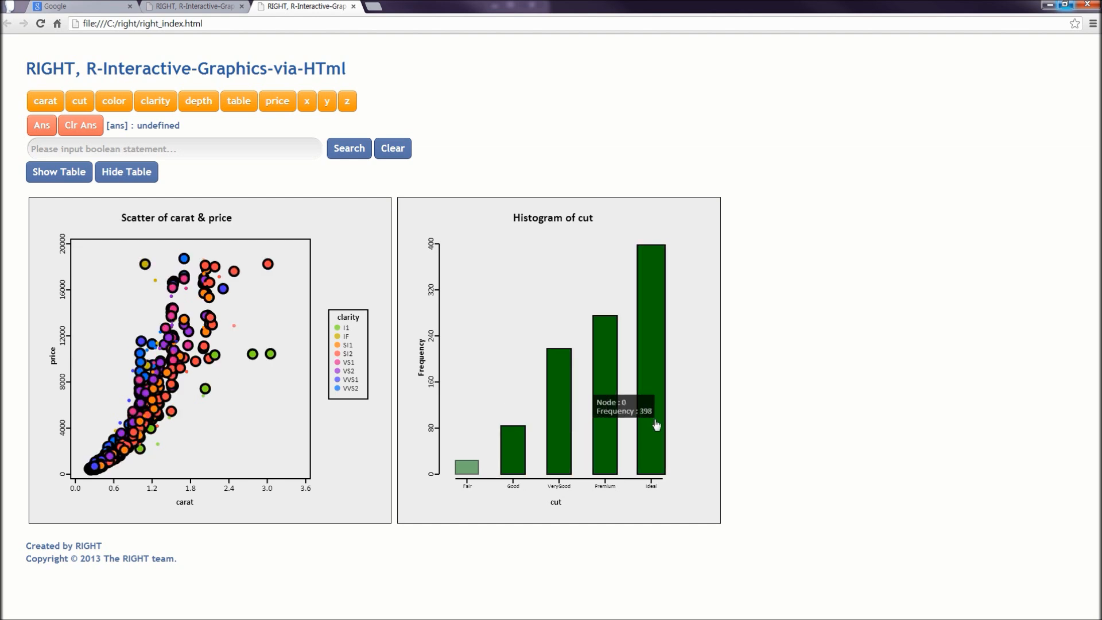
{"action": "mouse_move", "coordinate": [449, 354]}
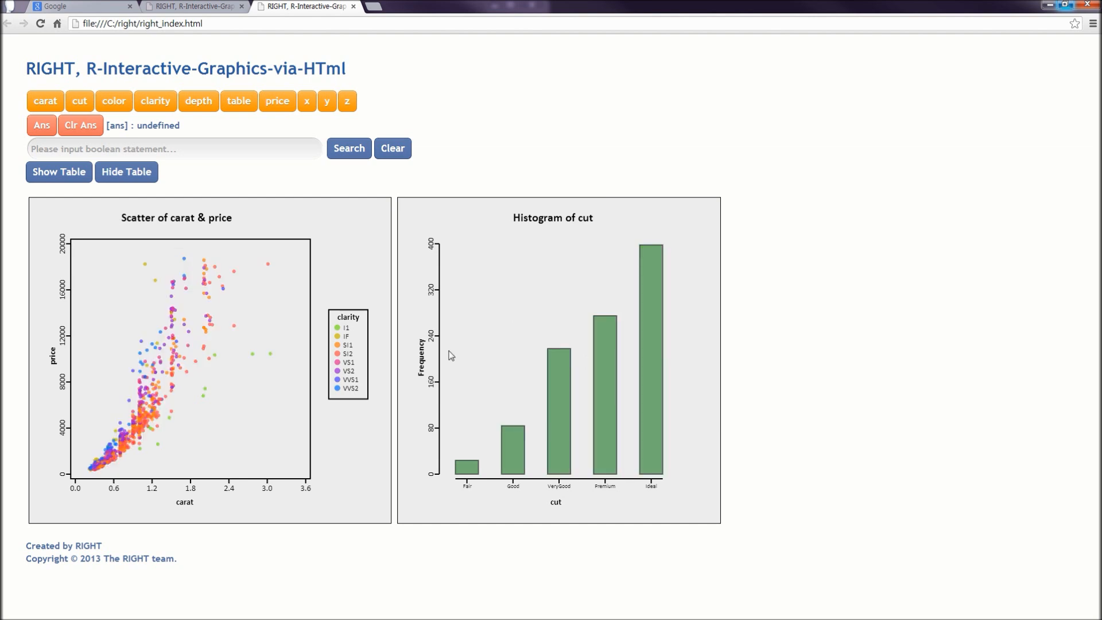
{"action": "mouse_move", "coordinate": [252, 355]}
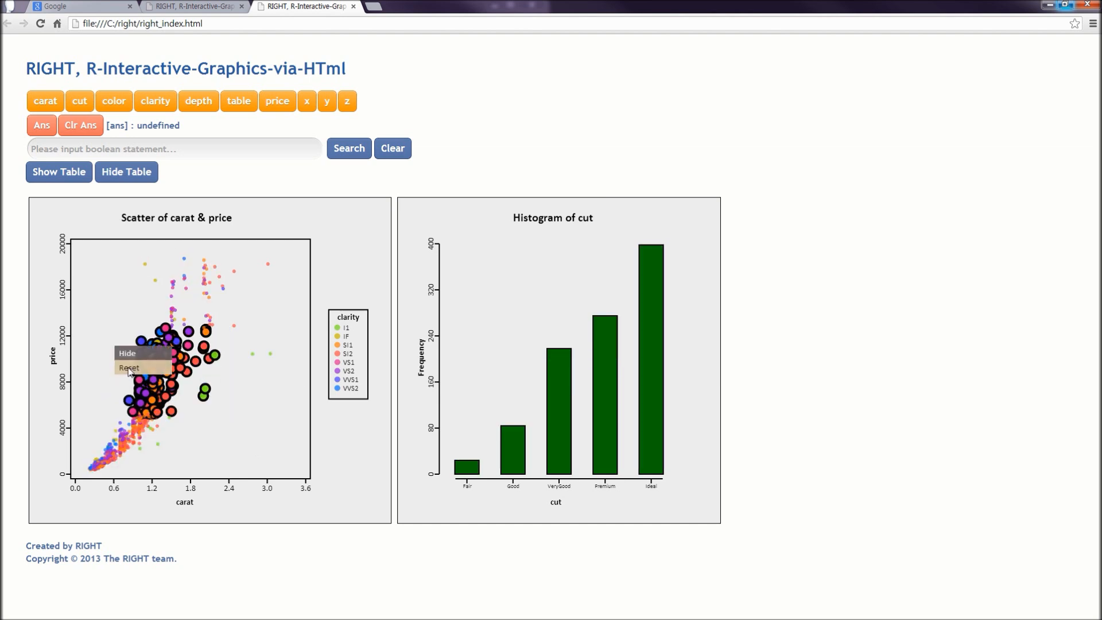
{"action": "left_click", "coordinate": [130, 367]}
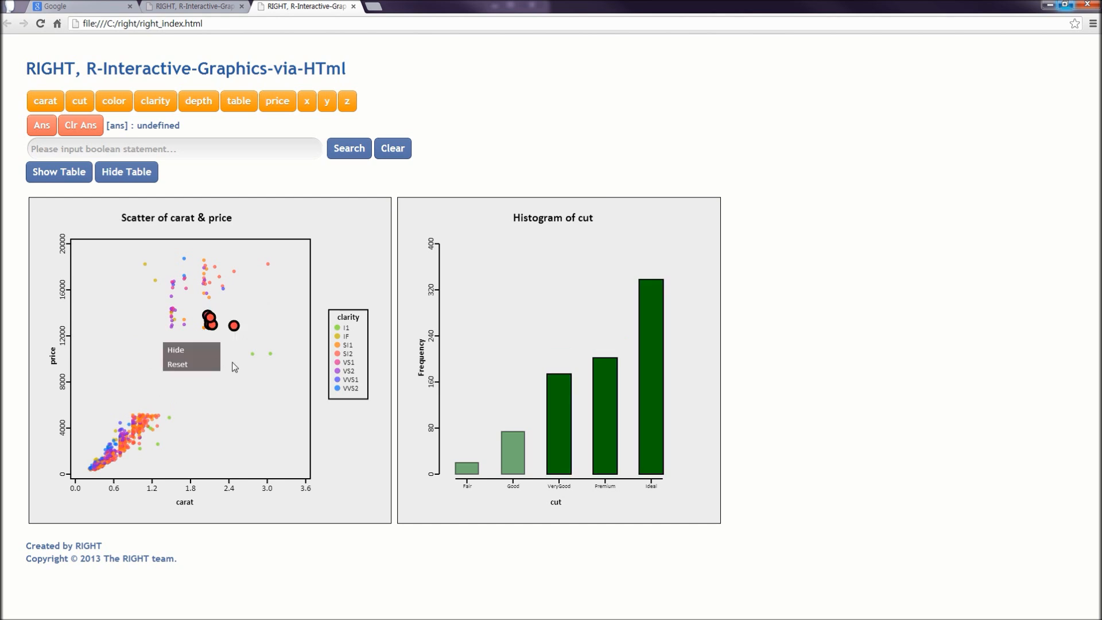
{"action": "left_click", "coordinate": [177, 365]}
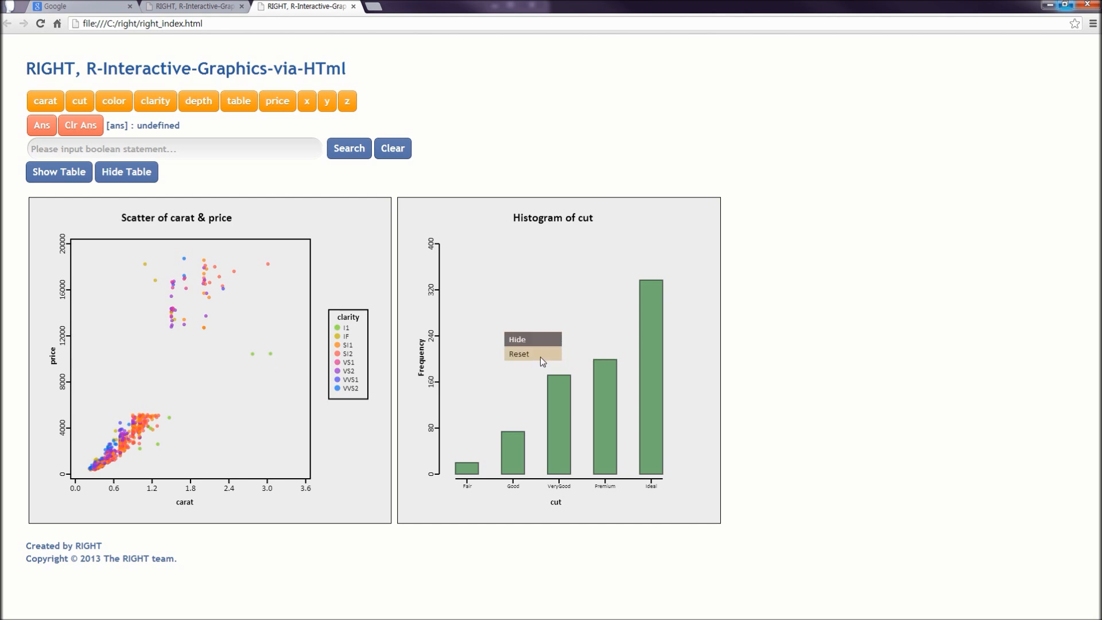
{"action": "left_click", "coordinate": [519, 353]}
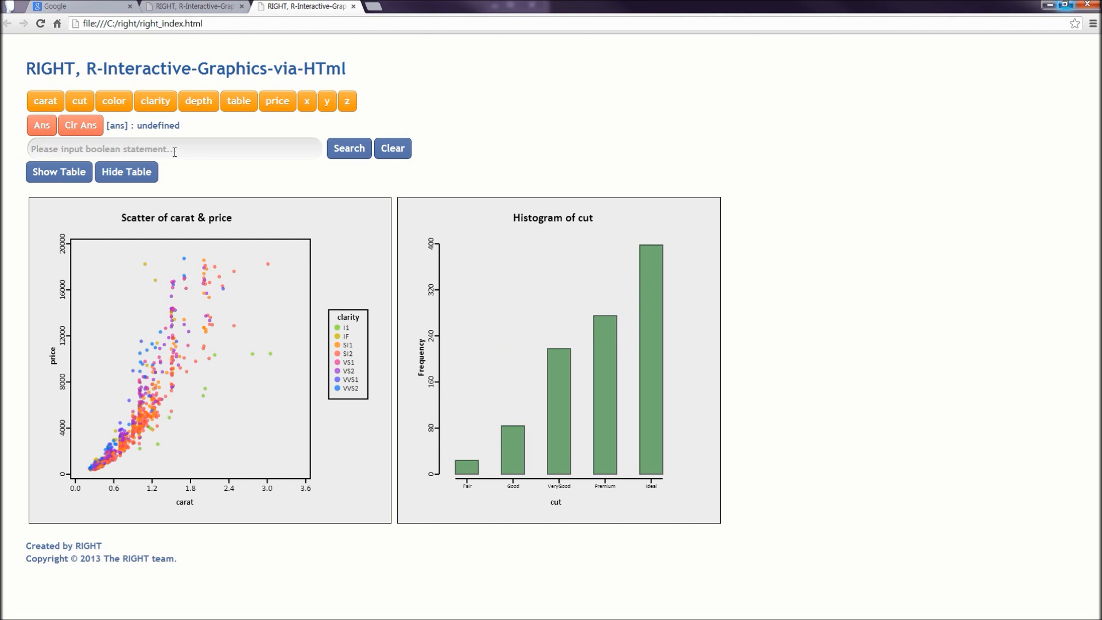
{"action": "mouse_move", "coordinate": [293, 178]}
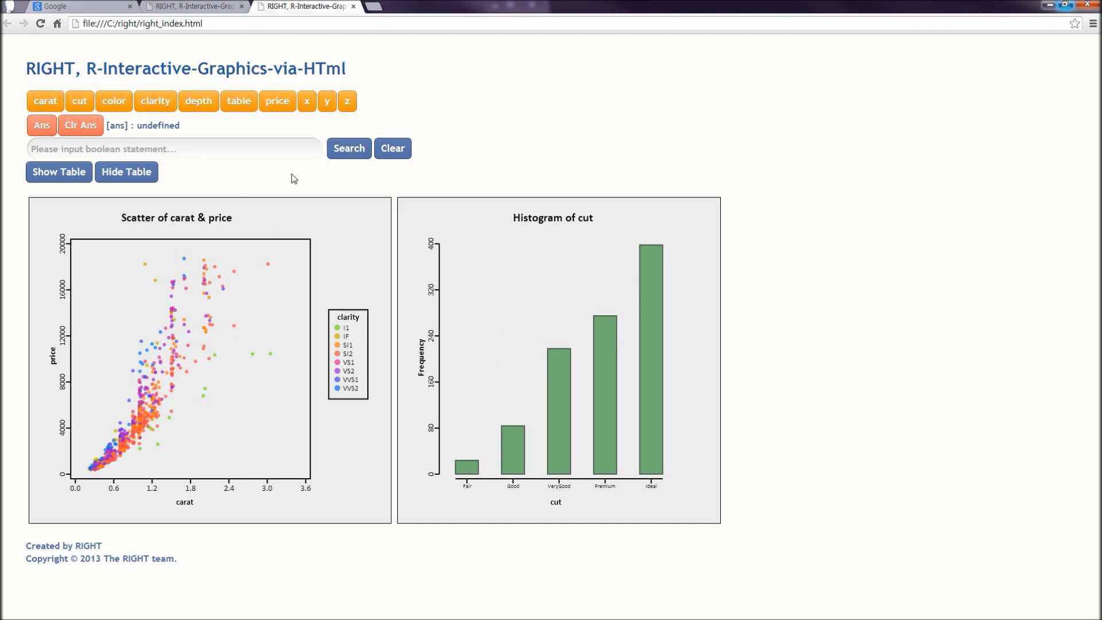
Search for diamonds with carat > 1.2 & carat < 2.4, highlighting them in both plots.
{"action": "type", "text": "carat"}
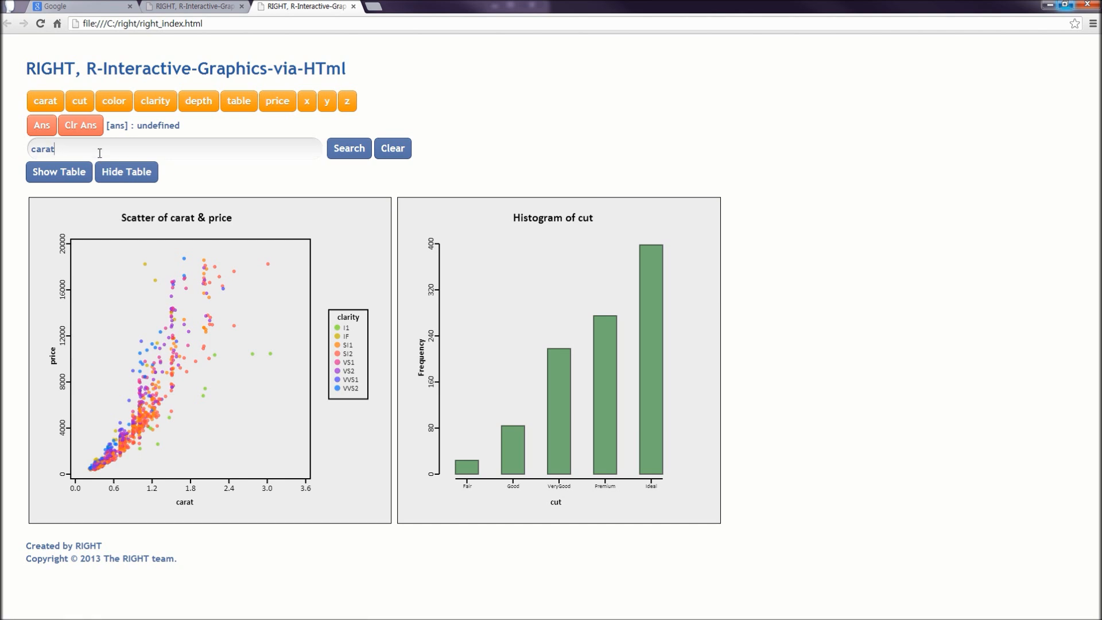
{"action": "type", "text": ">"}
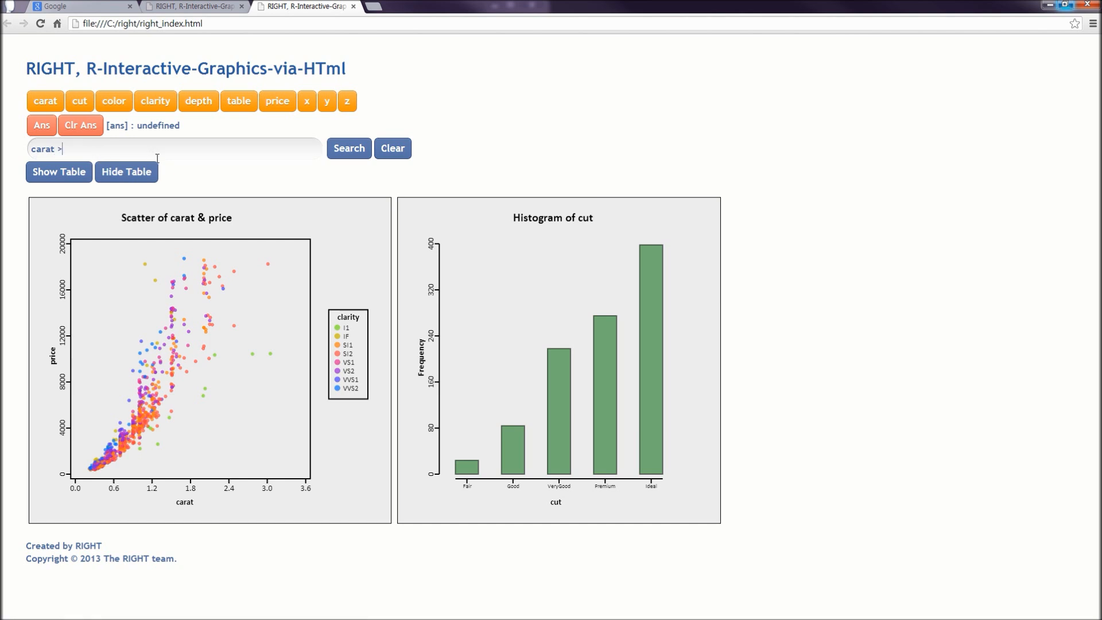
{"action": "type", "text": "1"}
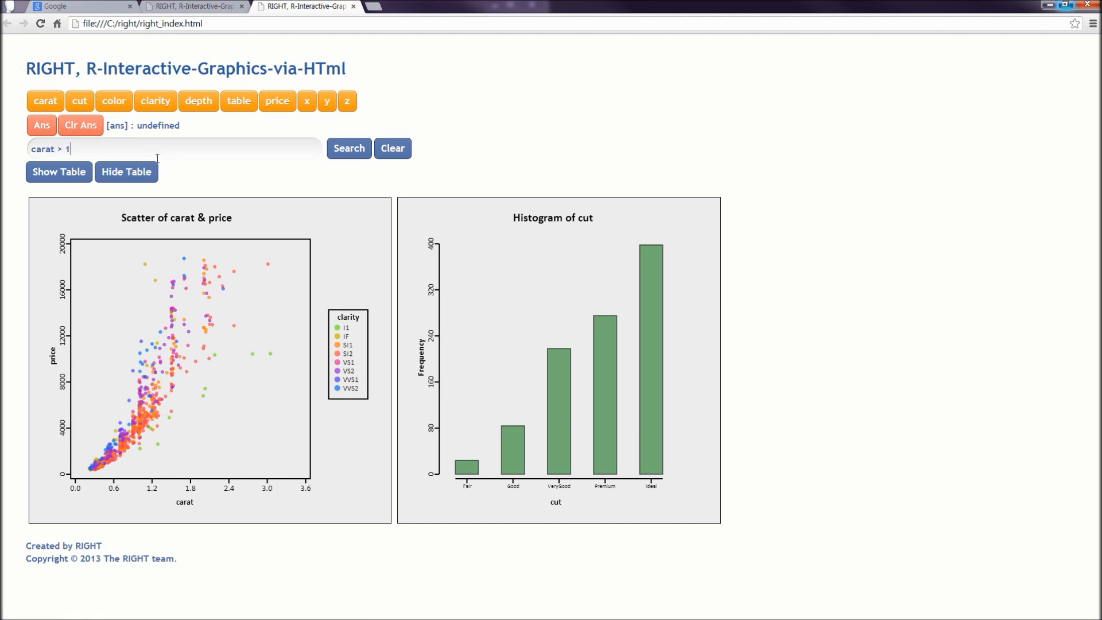
{"action": "type", "text": ".2 &"}
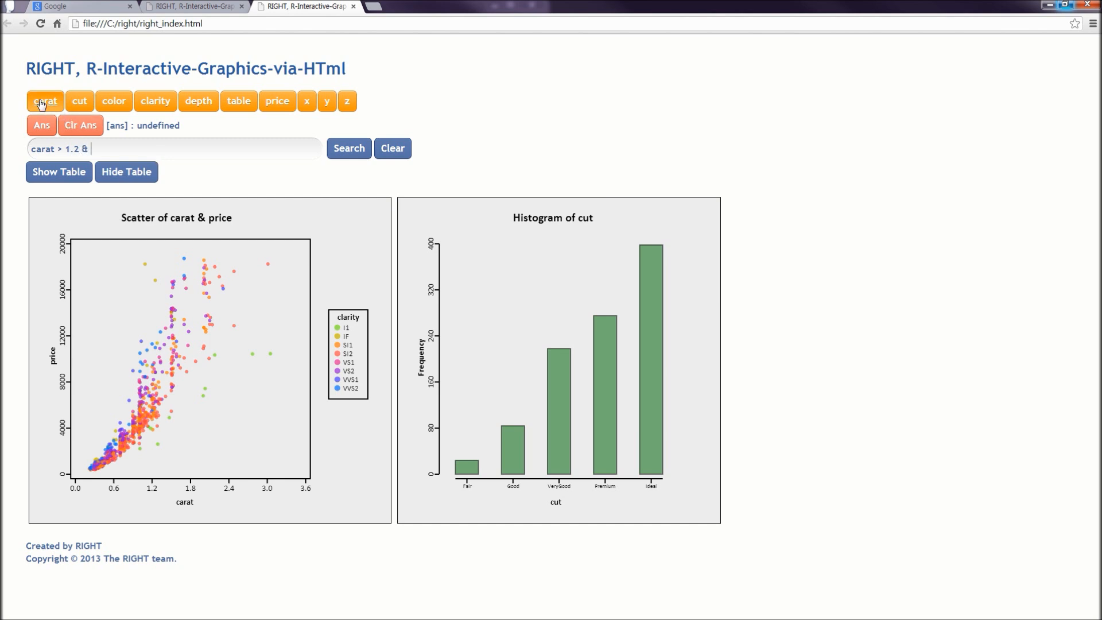
{"action": "left_click", "coordinate": [45, 101]}
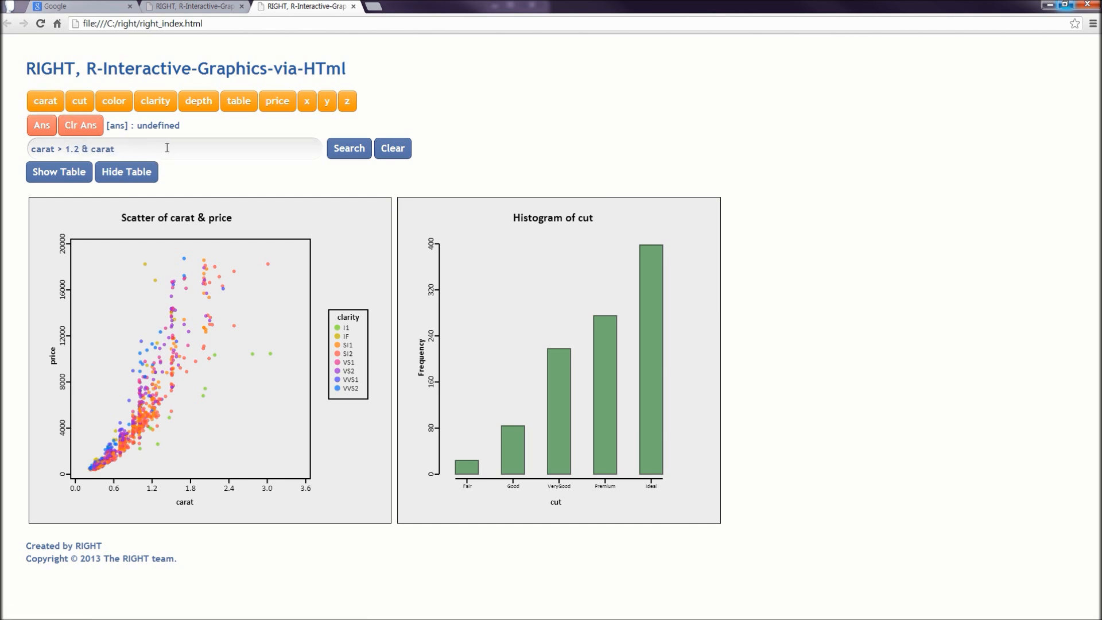
{"action": "type", "text": "< 1.4"}
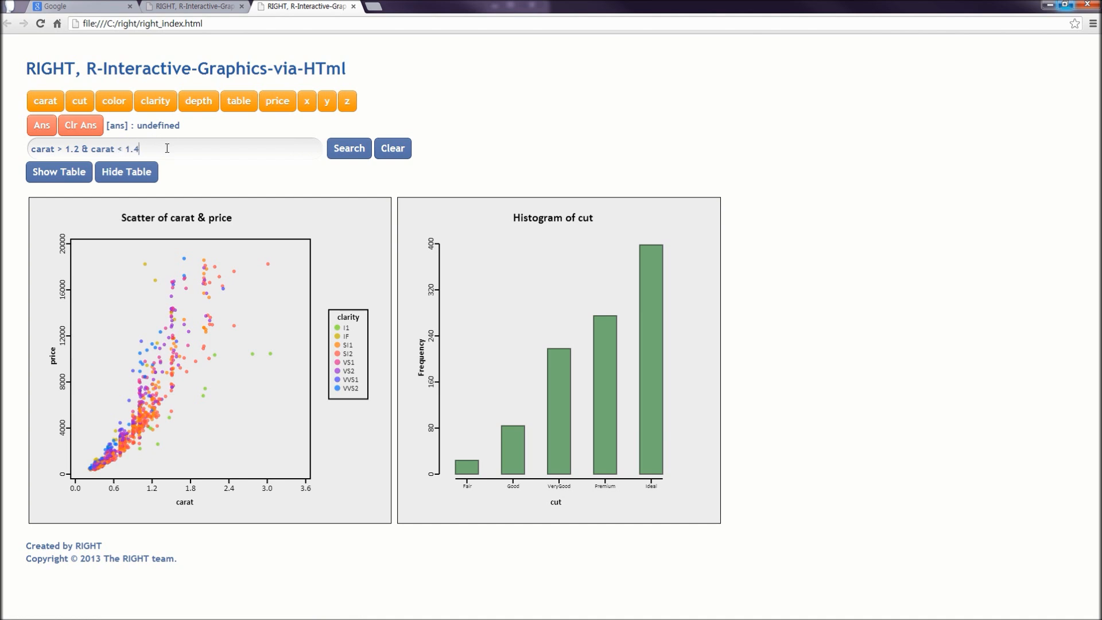
{"action": "mouse_move", "coordinate": [126, 171]}
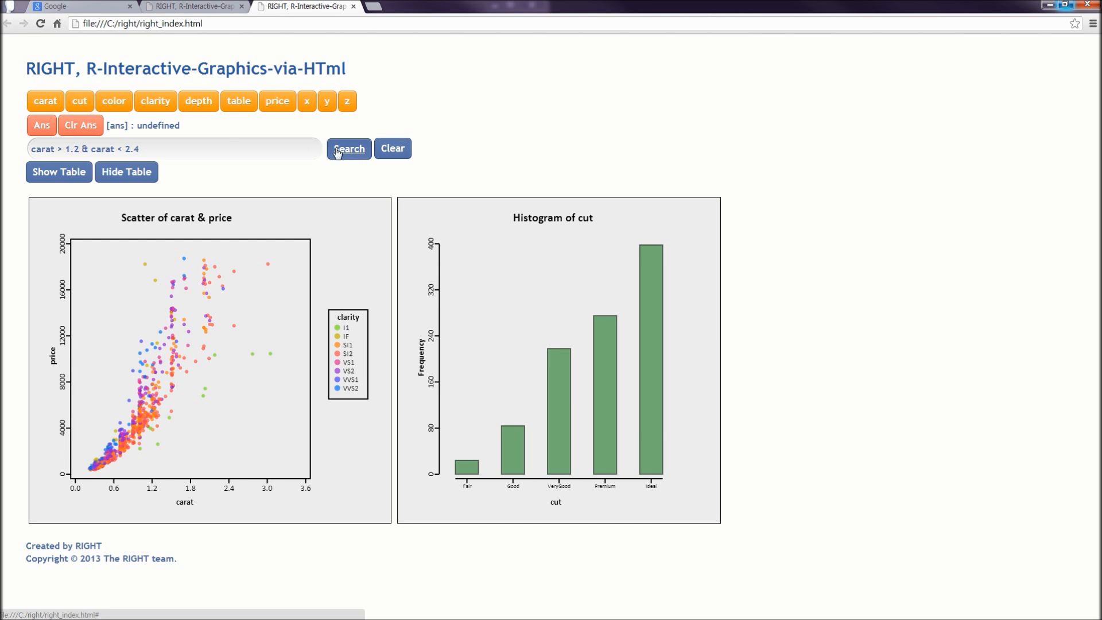
{"action": "left_click", "coordinate": [348, 148]}
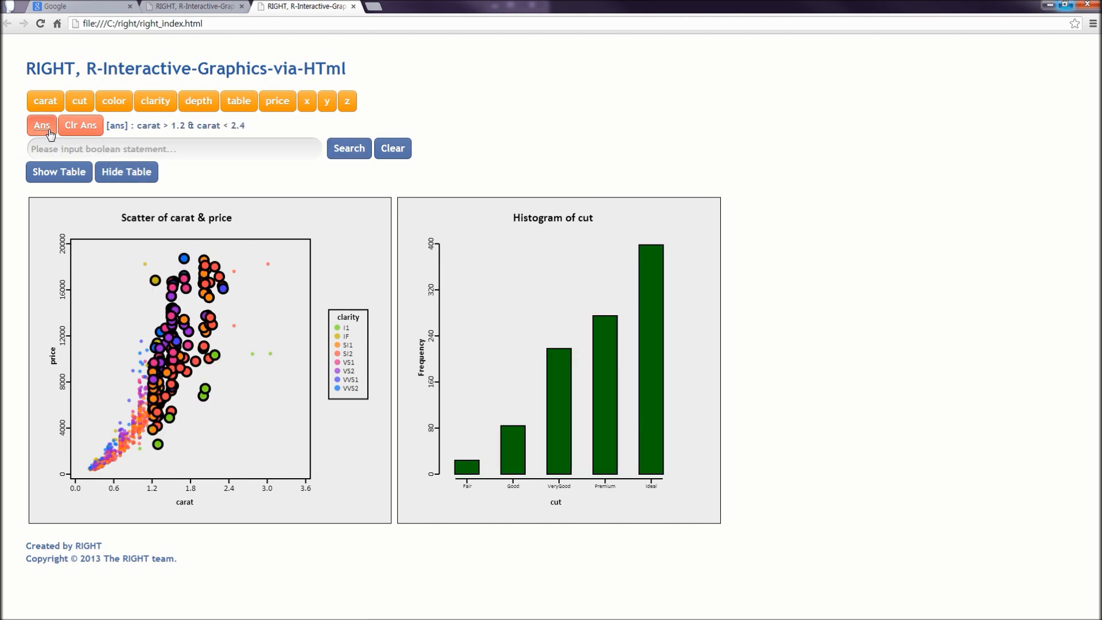
Start a follow-up query from Ans adding & cut == "Ideal".
{"action": "left_click", "coordinate": [42, 125]}
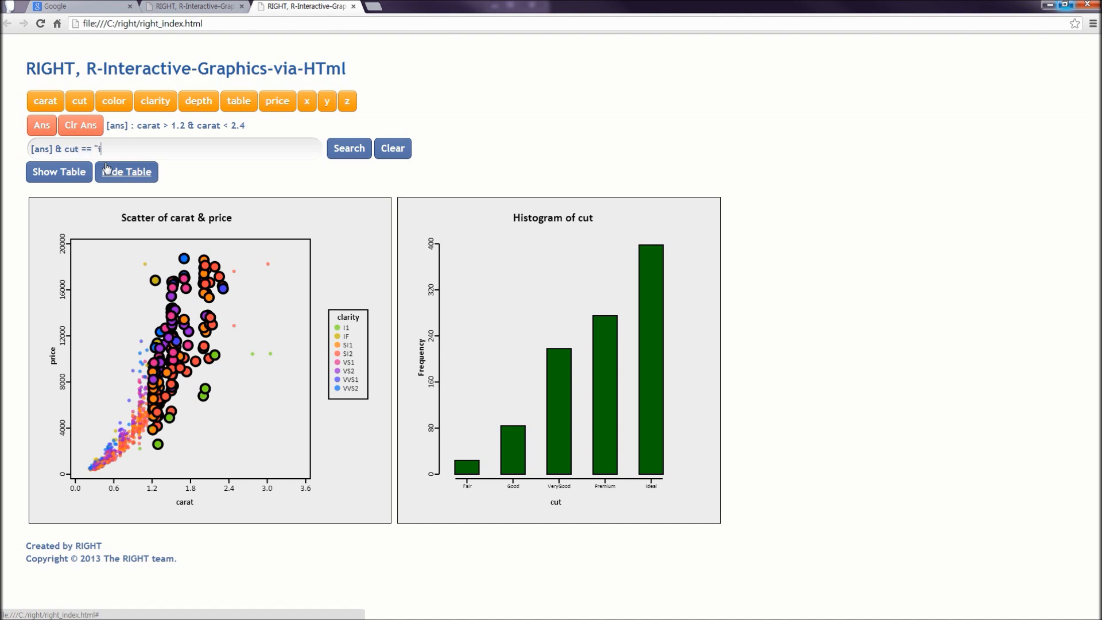
{"action": "type", "text": "Ideal\""}
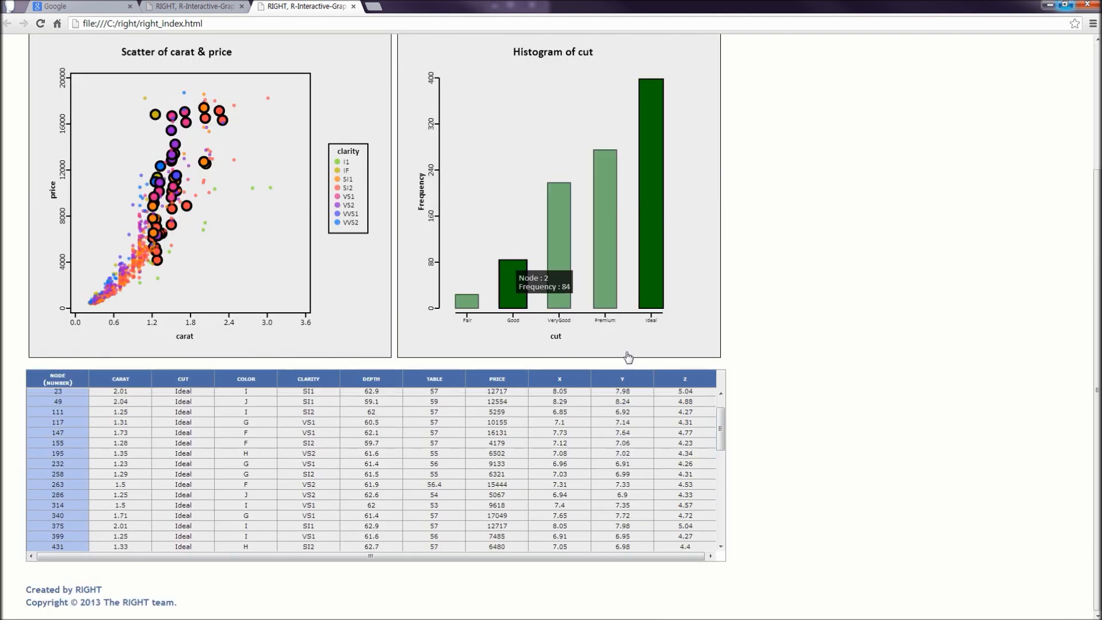
Highlight the Good cut bar in the histogram and close the browser window.
{"action": "left_click", "coordinate": [512, 274]}
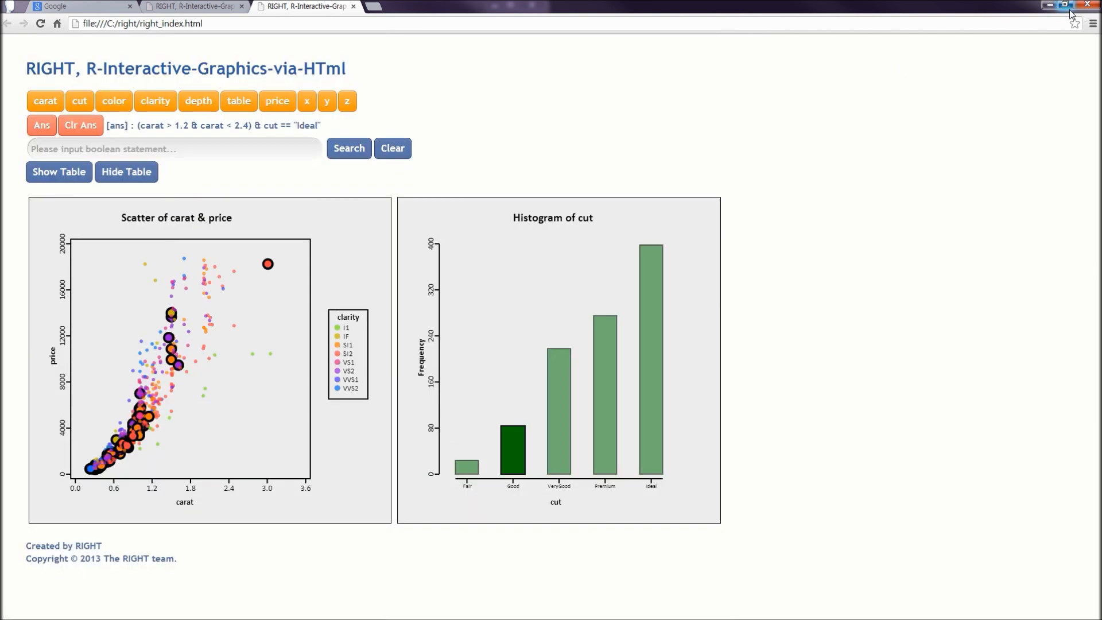
{"action": "left_click", "coordinate": [1049, 5]}
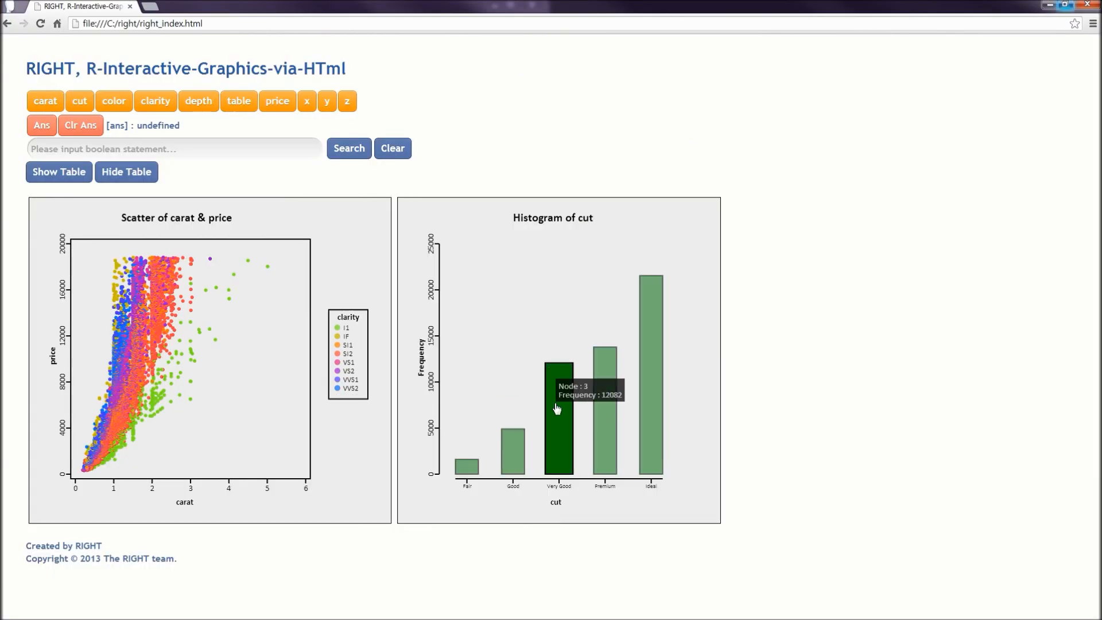
{"action": "mouse_move", "coordinate": [193, 305]}
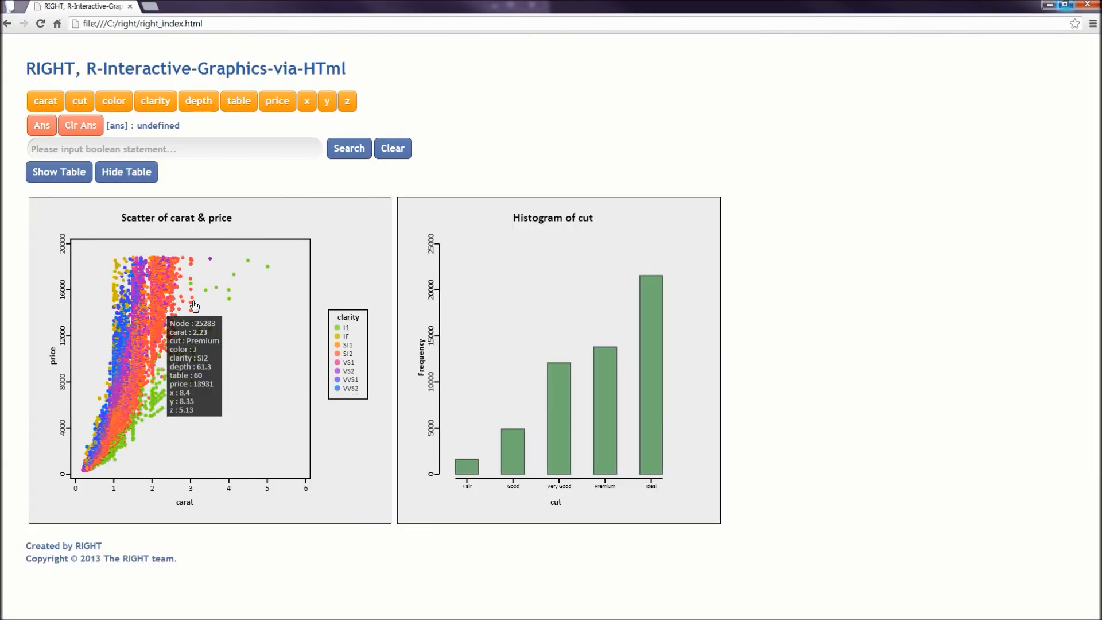